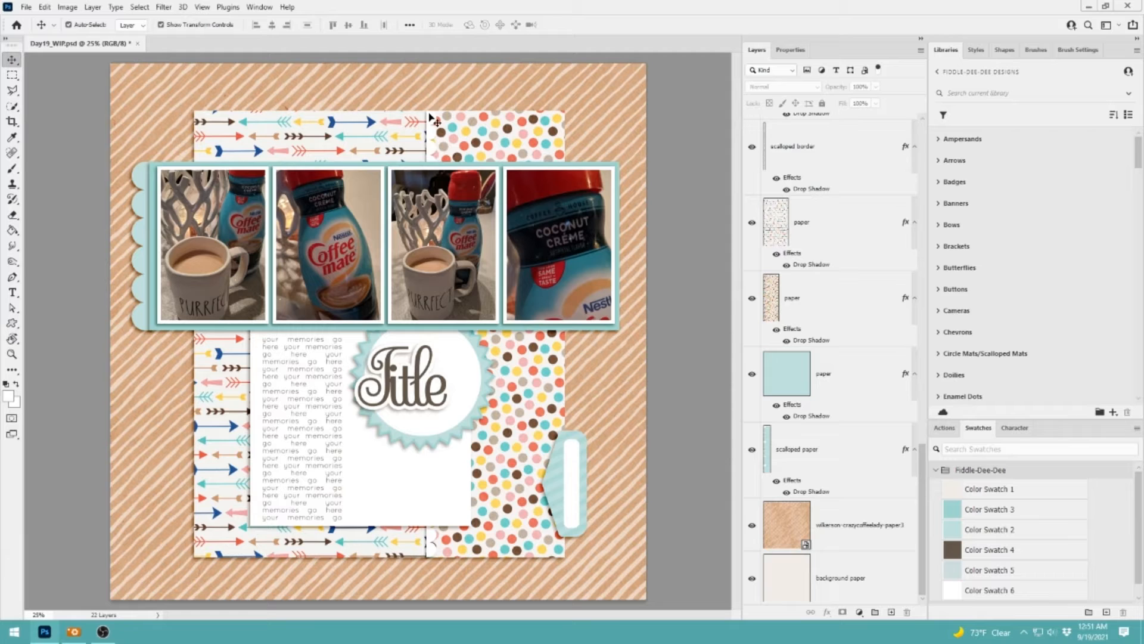
- Place the pink patterned tab over the template tab shape and clip it to that layer
{"action": "left_click", "coordinate": [792, 146]}
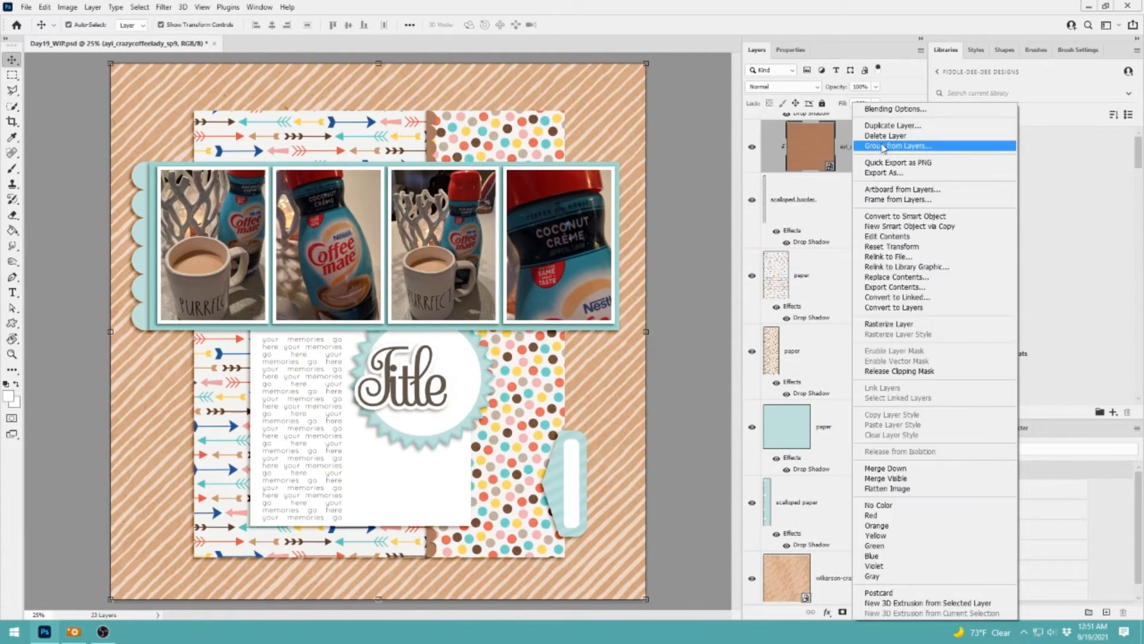
{"action": "left_click", "coordinate": [900, 145]}
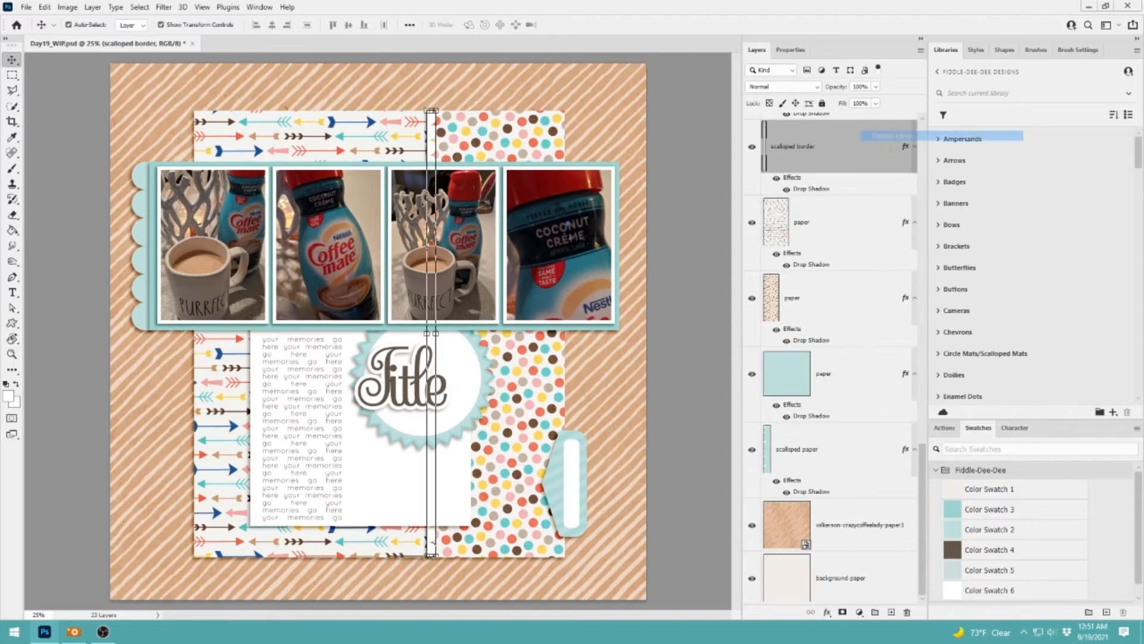
{"action": "right_click", "coordinate": [792, 146]}
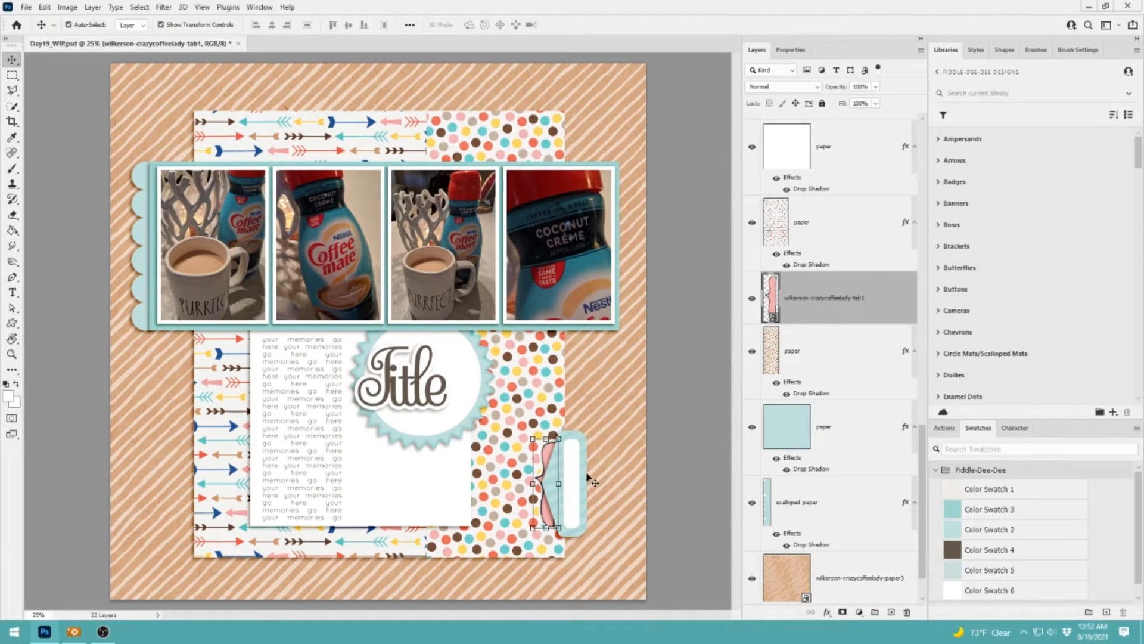
- Clip brown heart papers to the mat and borders, delete the Title, and add label, stains, heart button
{"action": "left_click", "coordinate": [975, 50]}
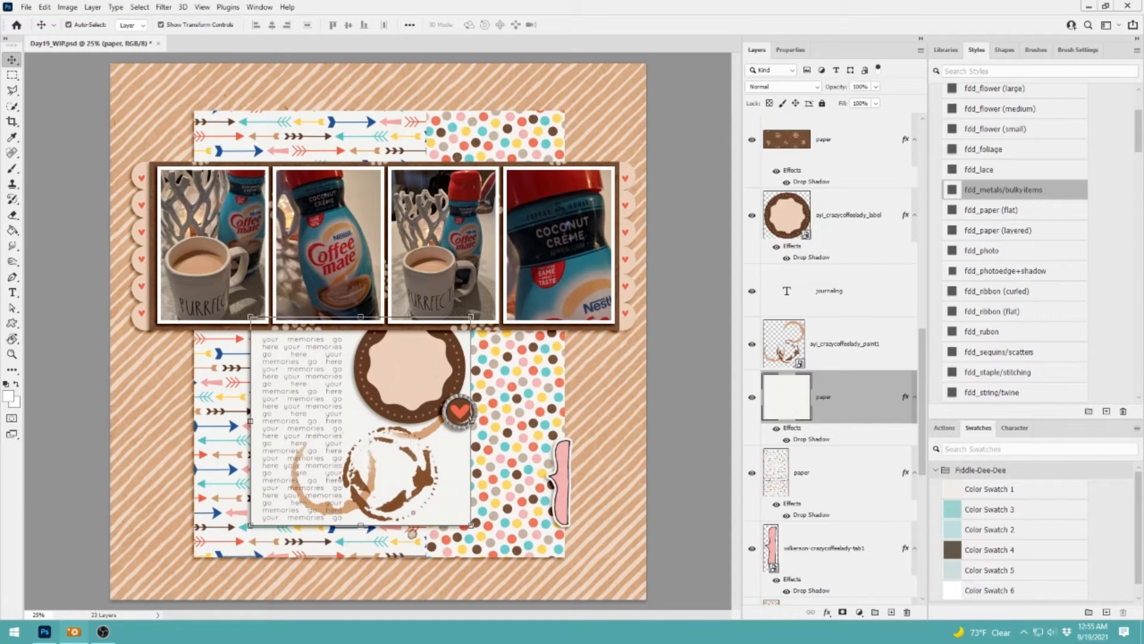
- Place the wooden heart, bow, word strip, mug and steam PNGs with fdd drop-shadow styles
{"action": "left_click", "coordinate": [45, 7]}
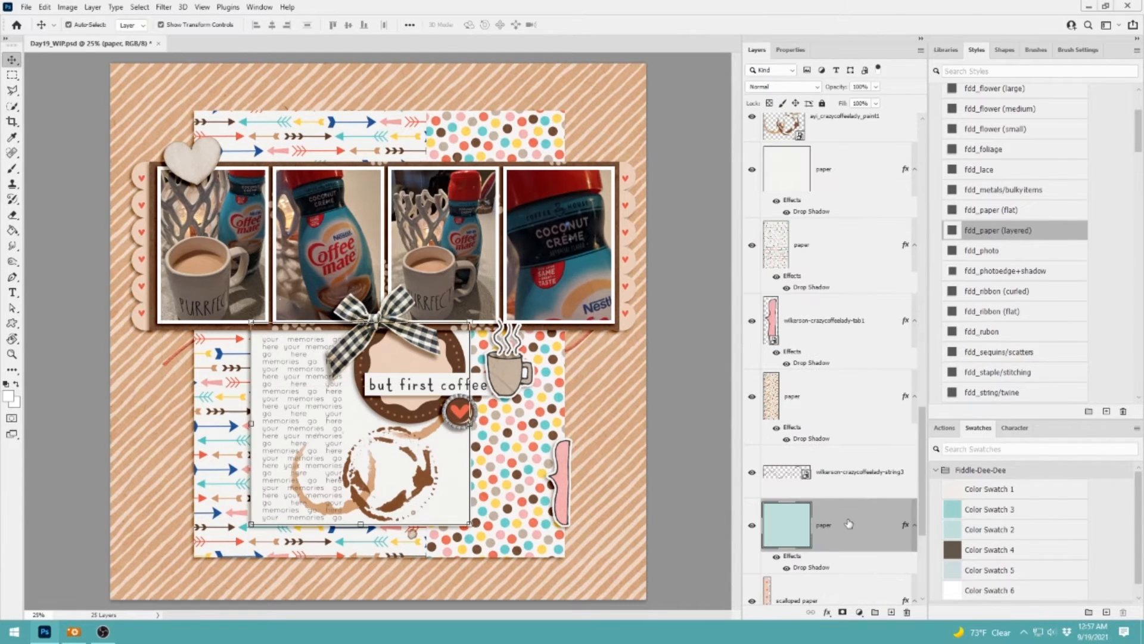
- Place flowers, including a blue flower beside the mug, plus sequins and doilies with fdd_flower and fdd_lace styles
{"action": "right_click", "coordinate": [823, 524]}
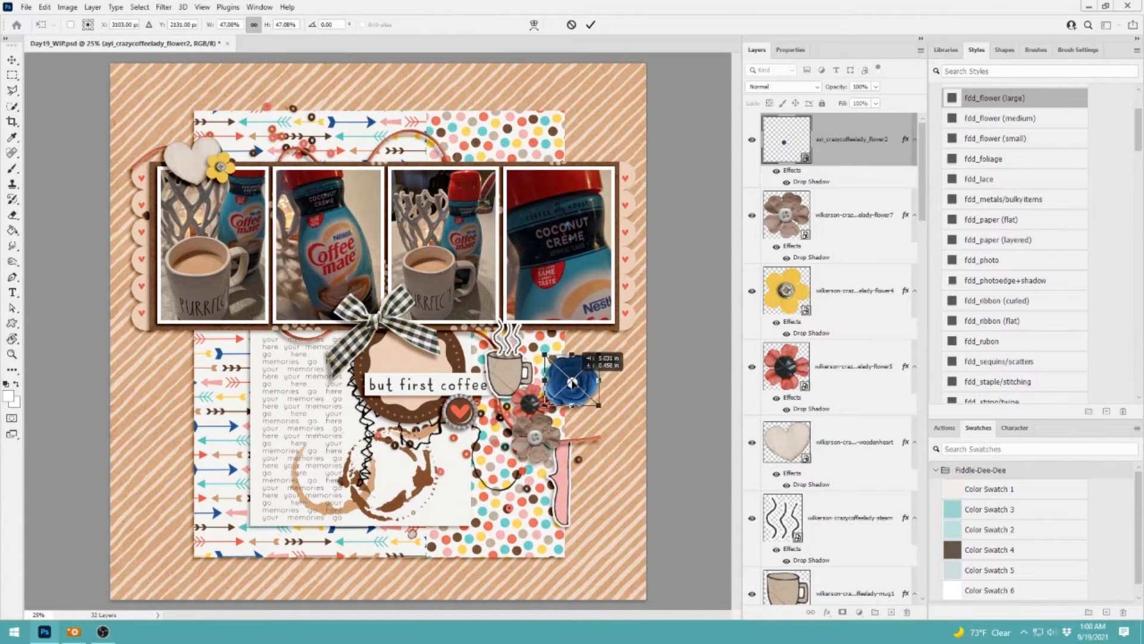
{"action": "left_click_drag", "start_coordinate": [572, 383], "coordinate": [354, 358]}
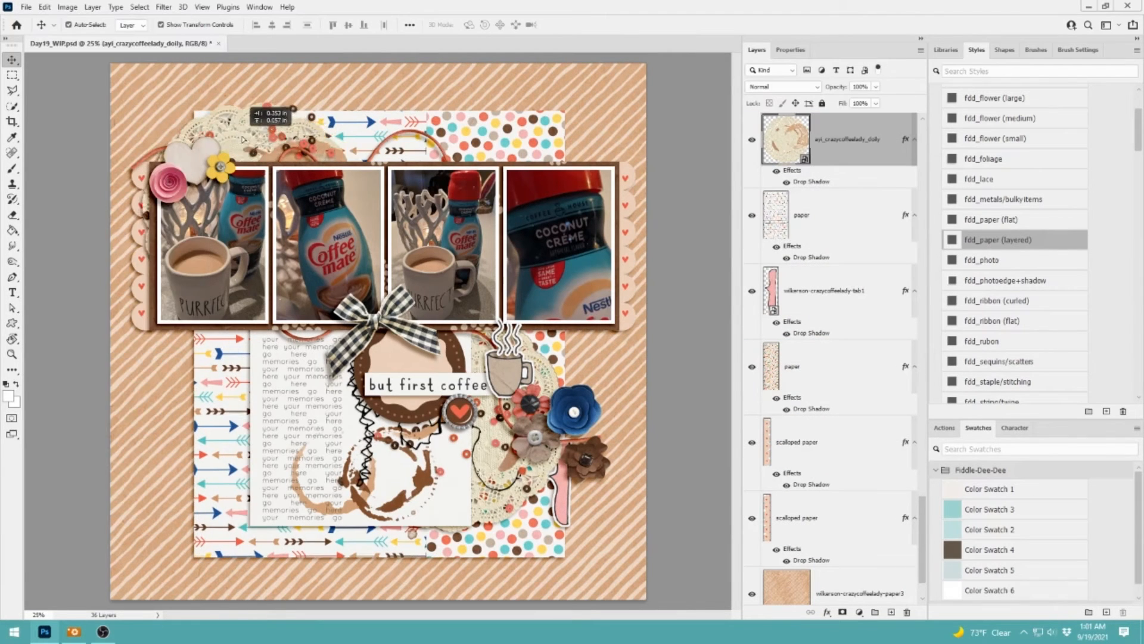
- Add extra flowers, a yellow heart flair, buttons and coffee beans with fdd_flair and fdd_buttons styles
{"action": "left_click", "coordinate": [999, 118]}
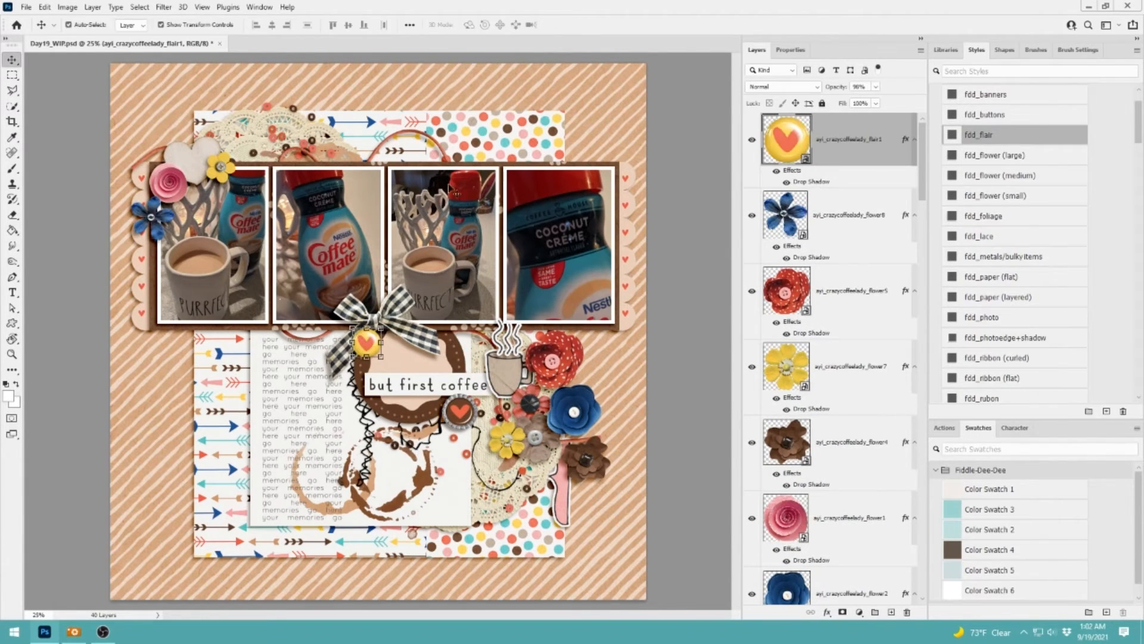
{"action": "left_click", "coordinate": [992, 155]}
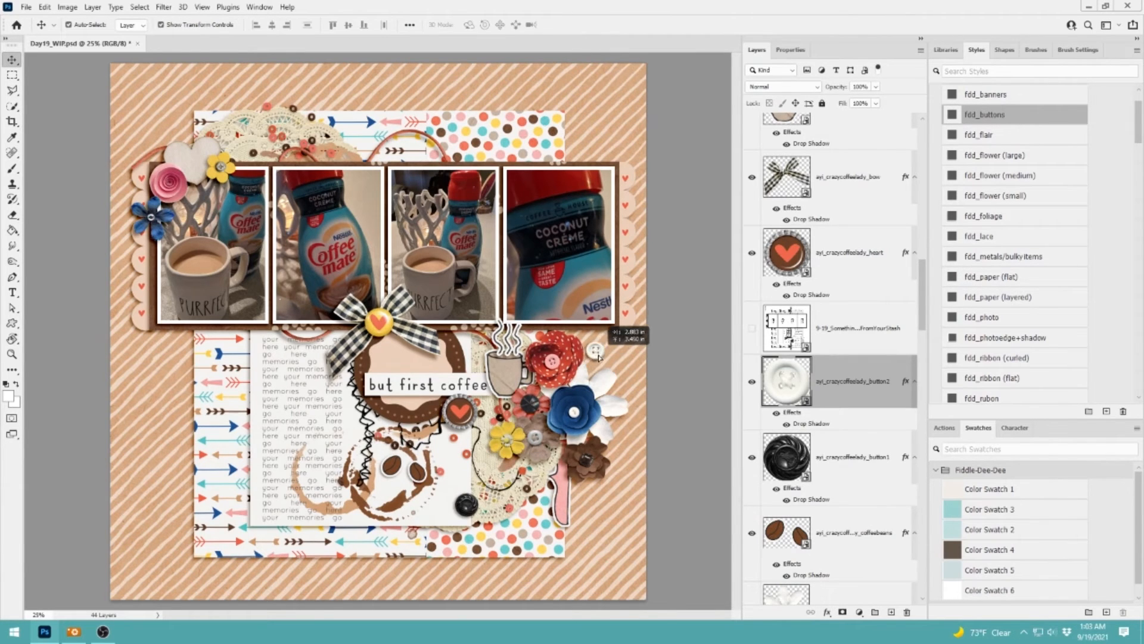
- Shrink a cream dotted paper to leave a striped border, move the coffee beans, and open word-strip layer options
{"action": "left_click", "coordinate": [824, 456]}
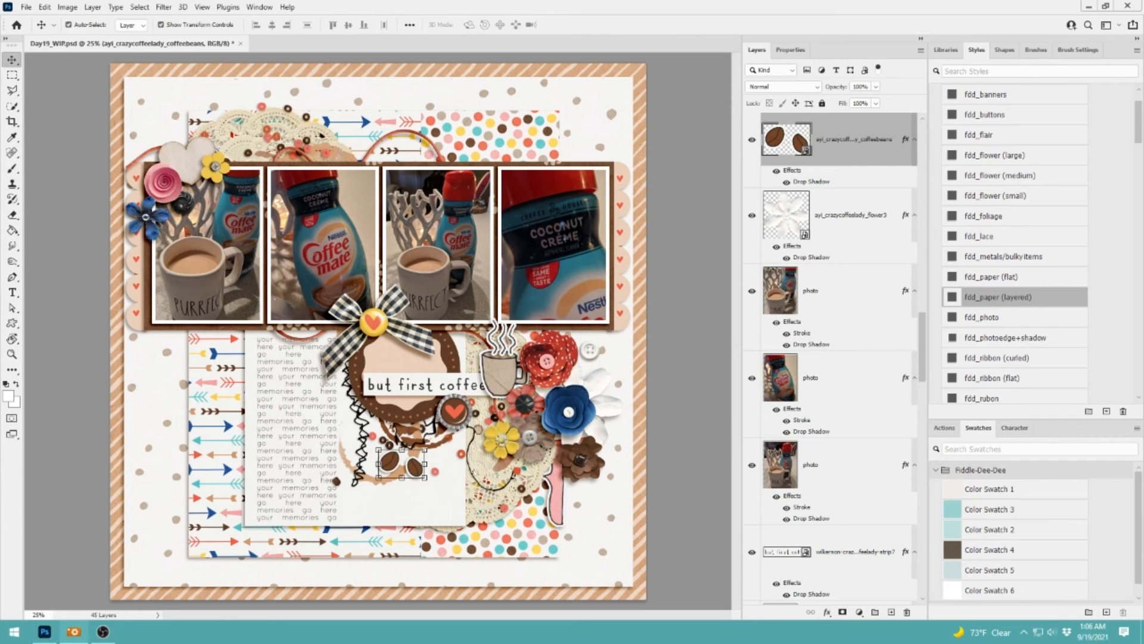
{"action": "right_click", "coordinate": [786, 551]}
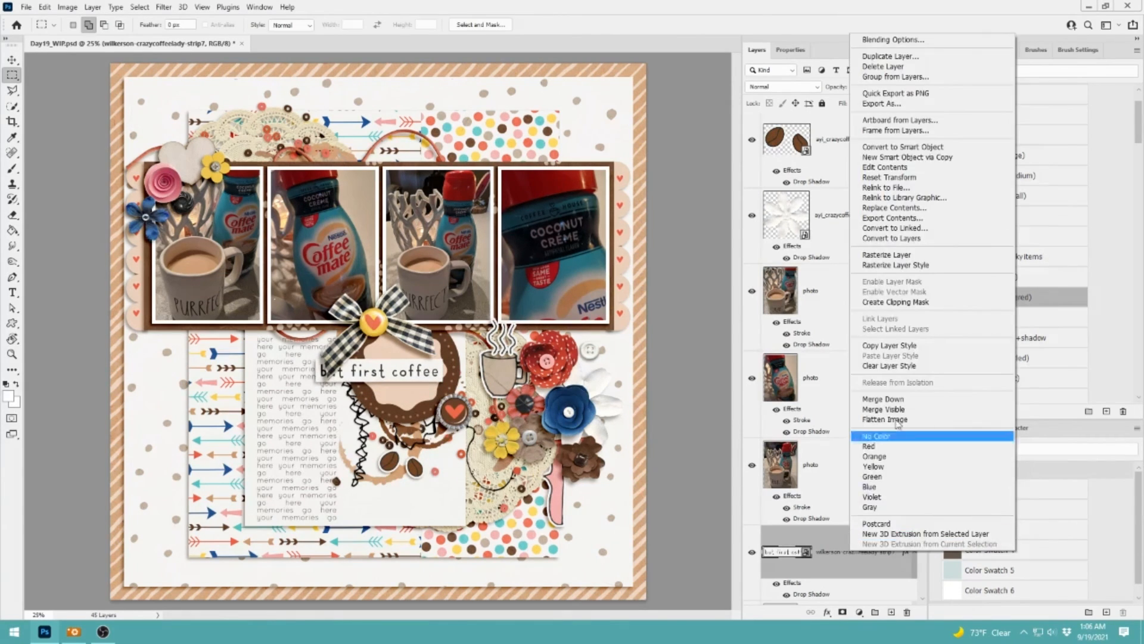